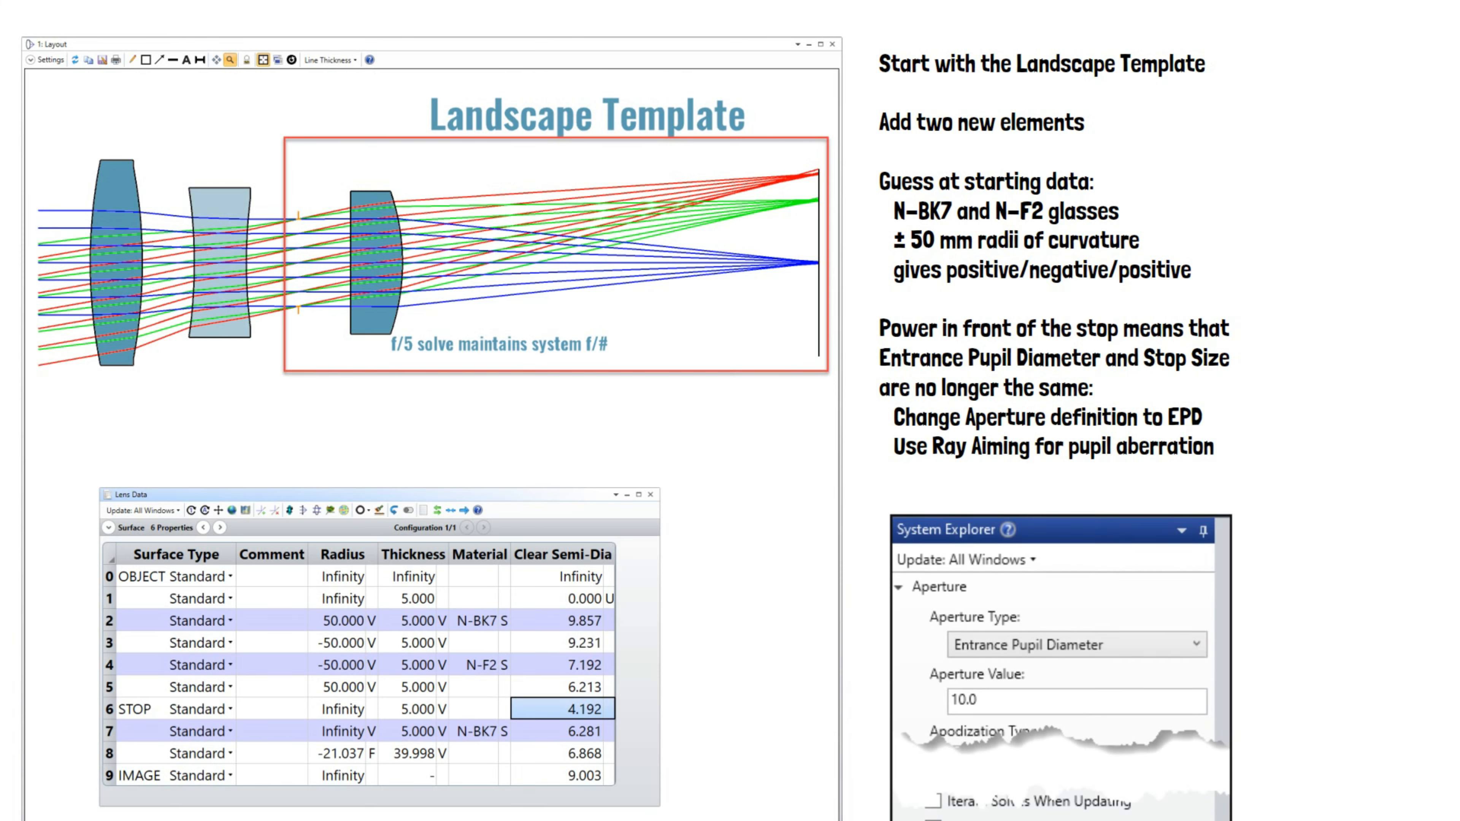
scroll(down, 3)
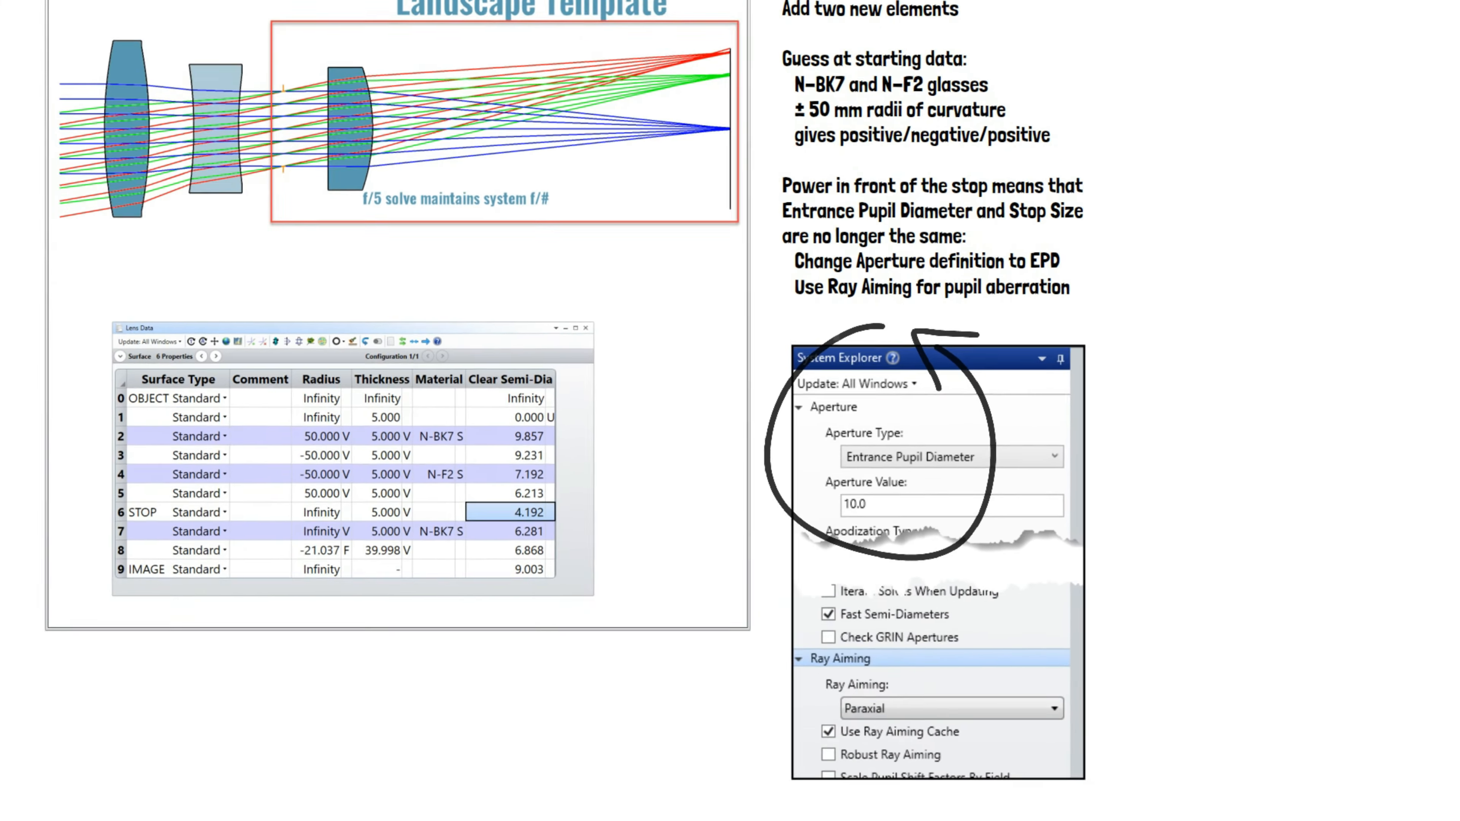